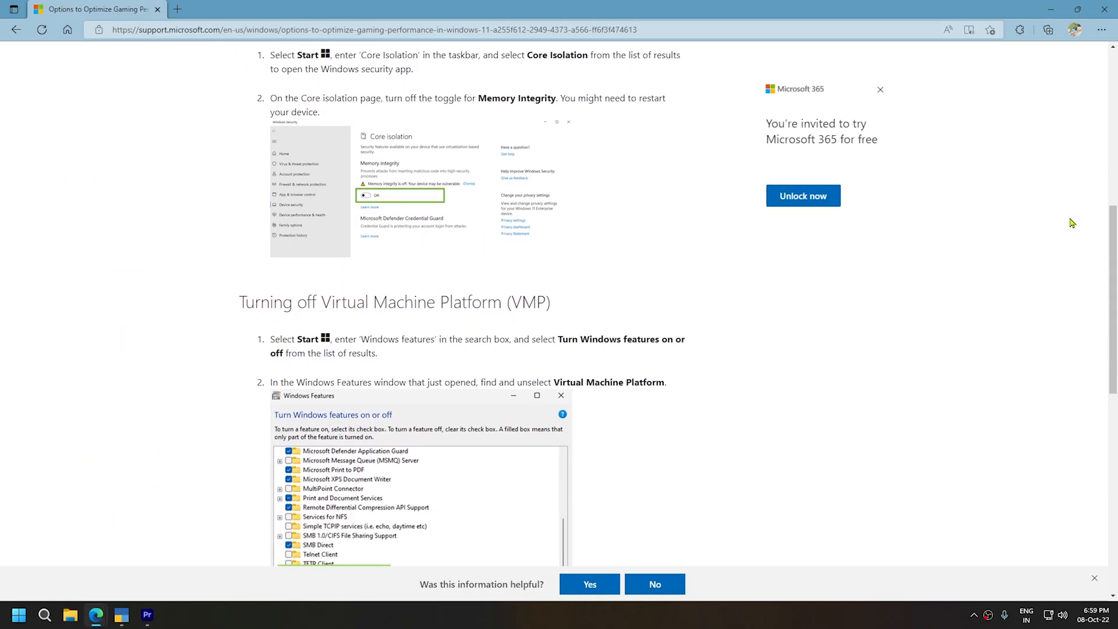
- Scroll the support article to the Turning off Virtual Machine Platform section and its restart step
{"action": "scroll", "scroll_direction": "down", "scroll_amount": 3}
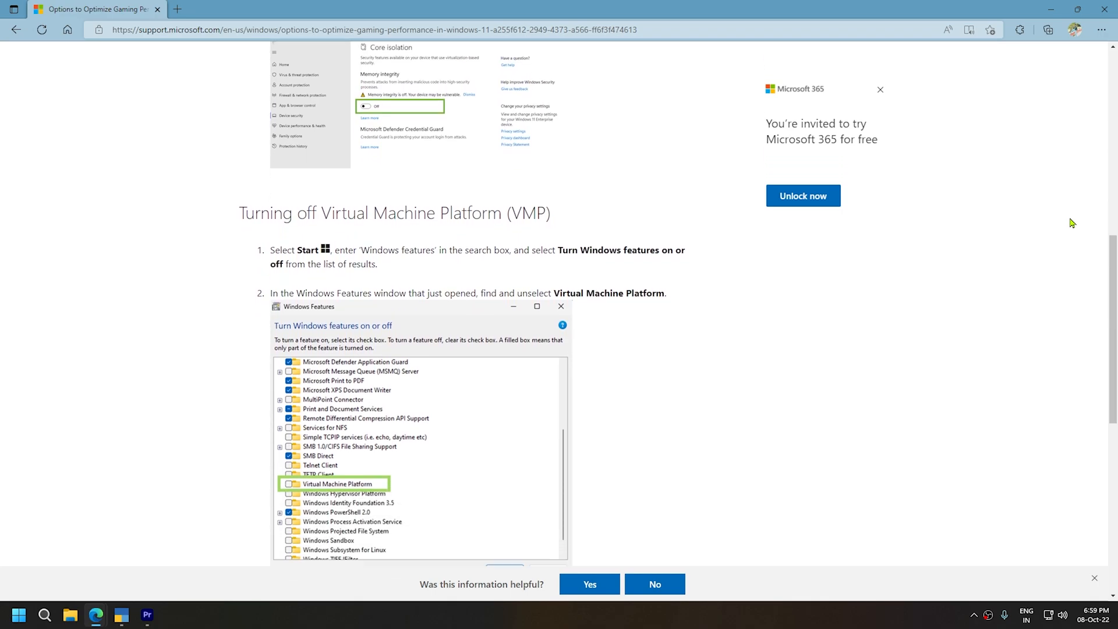
{"action": "scroll", "scroll_direction": "down", "scroll_amount": 3}
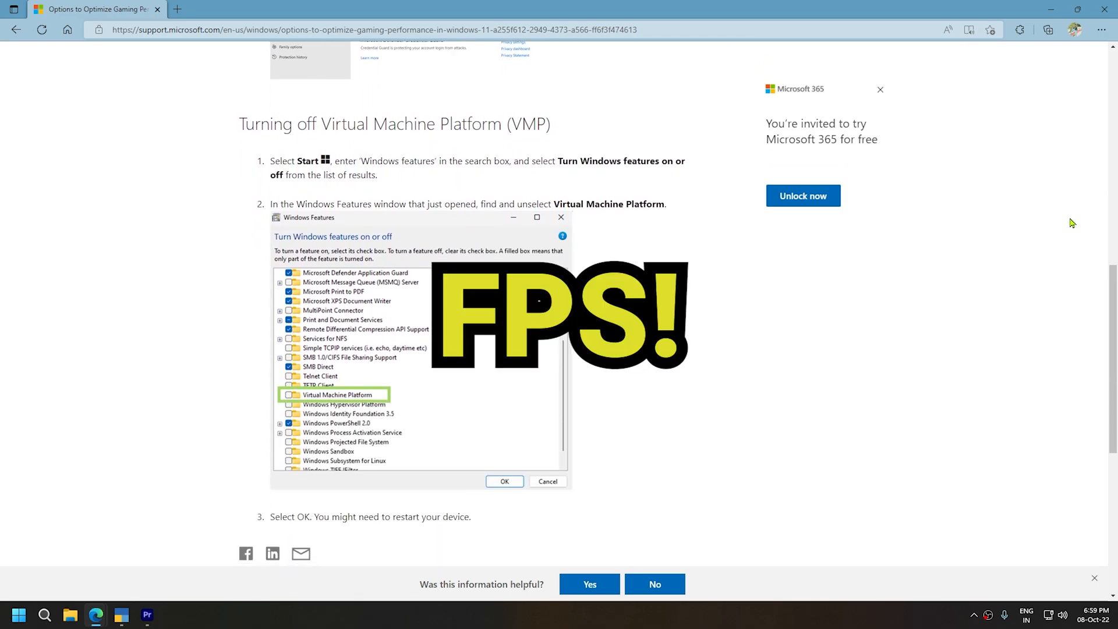
{"action": "scroll", "scroll_direction": "up", "scroll_amount": 3}
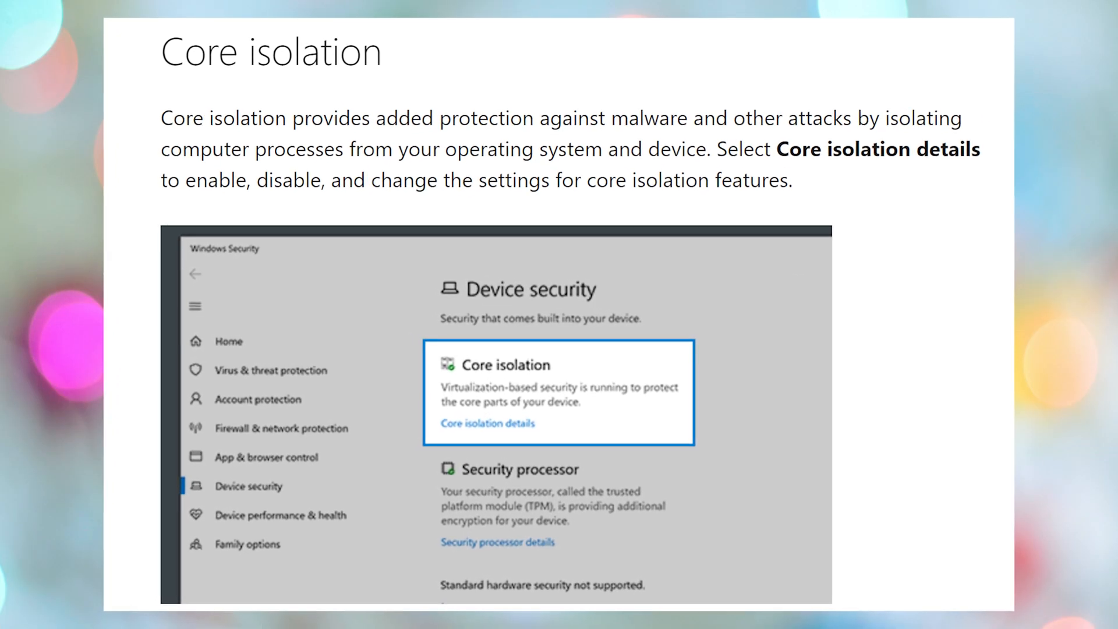
- Bring up microsoft.com's Meet Windows 11 page at its gaming section
{"action": "scroll", "scroll_direction": "down", "scroll_amount": 3}
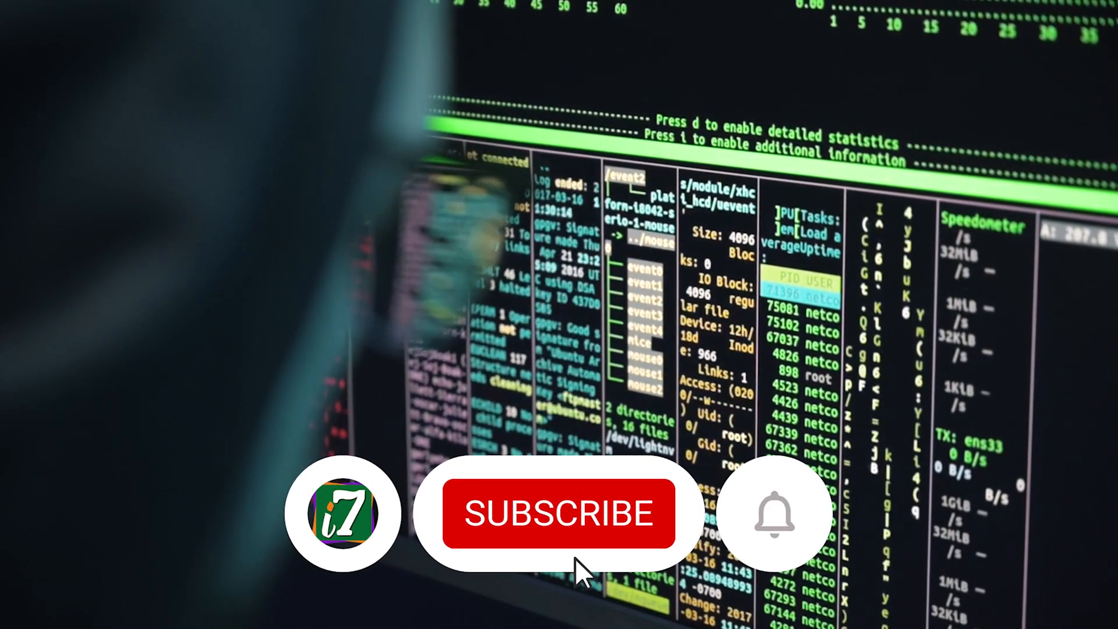
{"action": "left_click", "coordinate": [561, 514]}
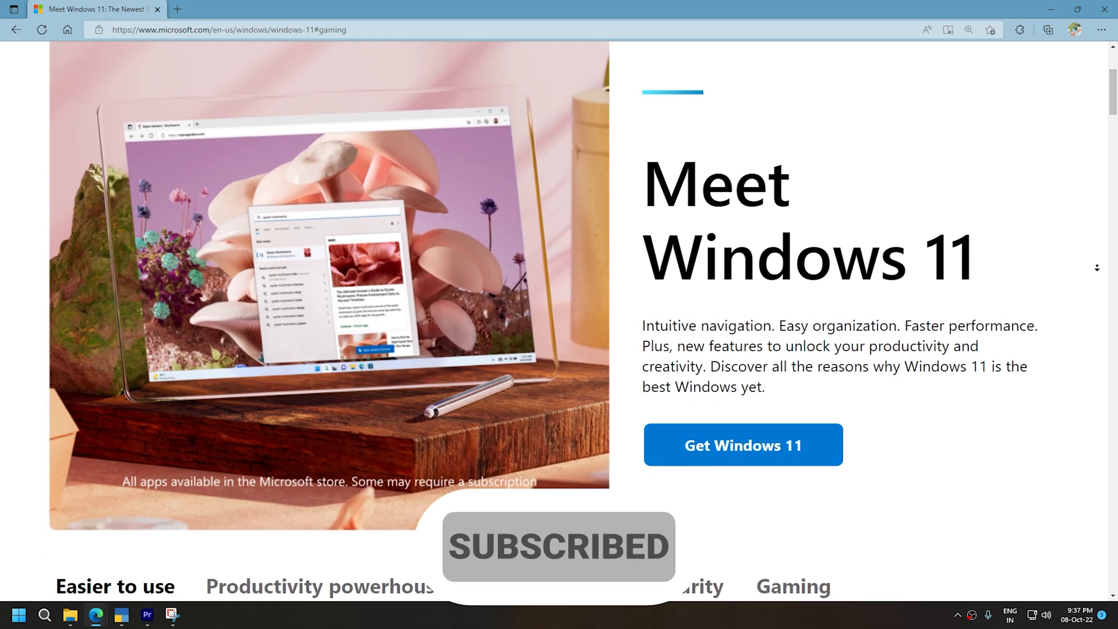
- Scroll the Meet Windows 11 page down to the Easier to use section with Universal search and Accessibility
{"action": "scroll", "scroll_direction": "down", "scroll_amount": 3}
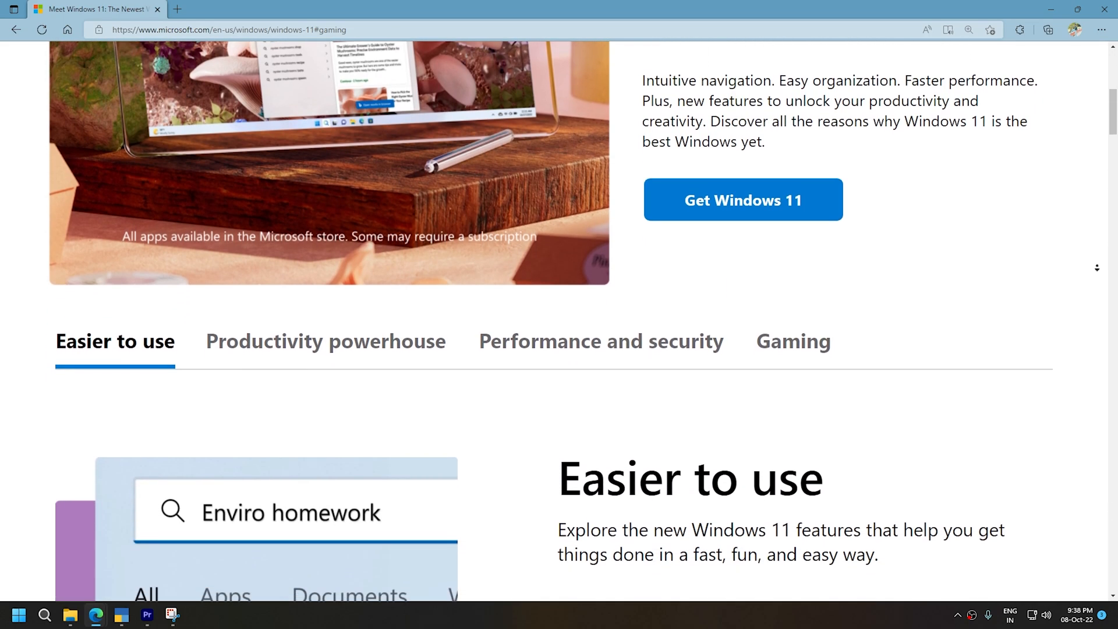
{"action": "scroll", "scroll_direction": "down", "scroll_amount": 3}
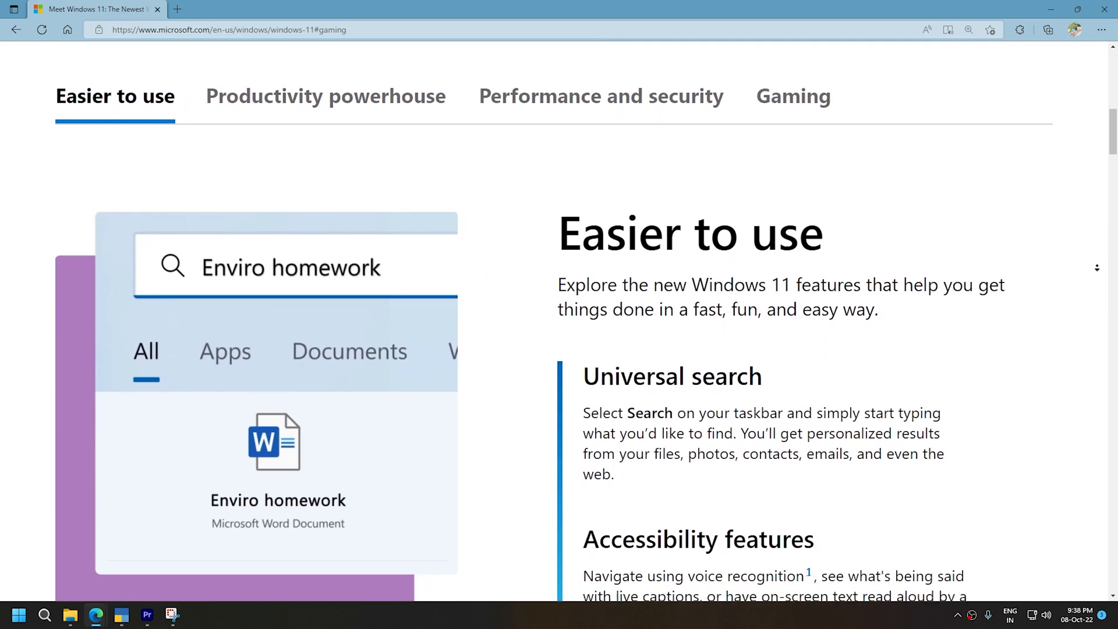
{"action": "scroll", "scroll_direction": "down", "scroll_amount": 3}
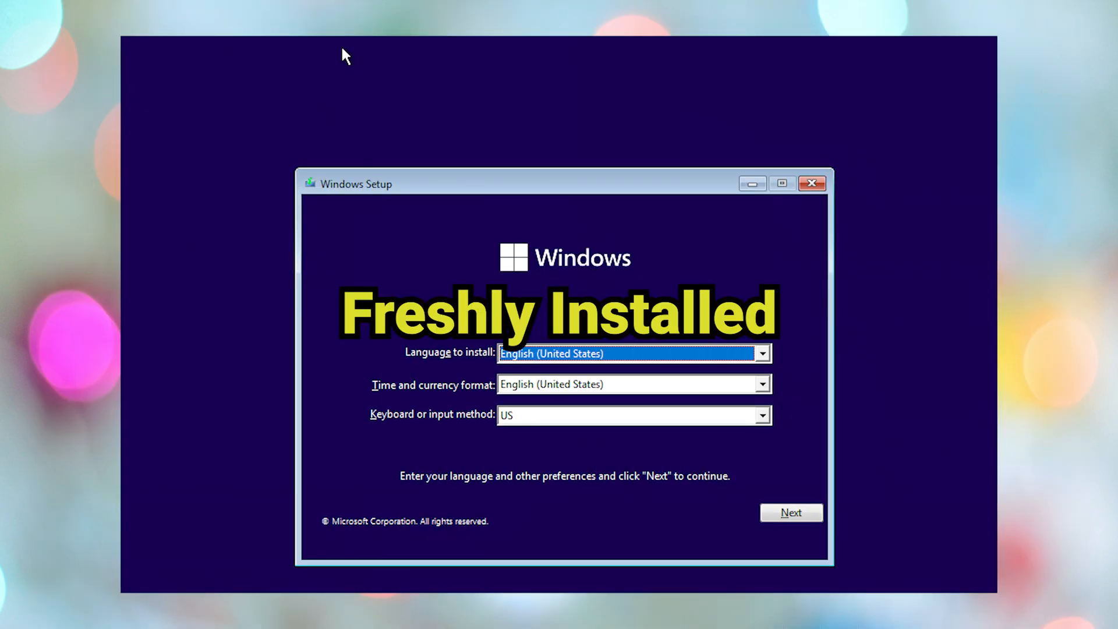
- Return to the Options to Optimize Gaming Performance in Windows 11 article at its introduction
{"action": "left_click", "coordinate": [790, 513]}
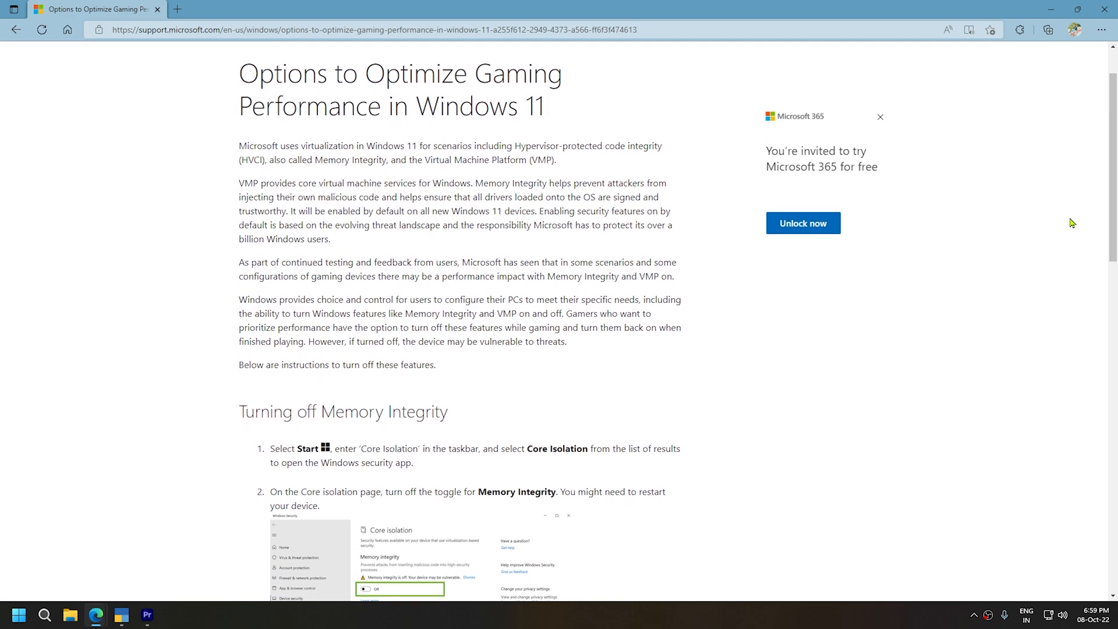
- Scroll through the Memory Integrity and Turning off VMP sections down to the final Select OK and restart step
{"action": "scroll", "scroll_direction": "down", "scroll_amount": 3}
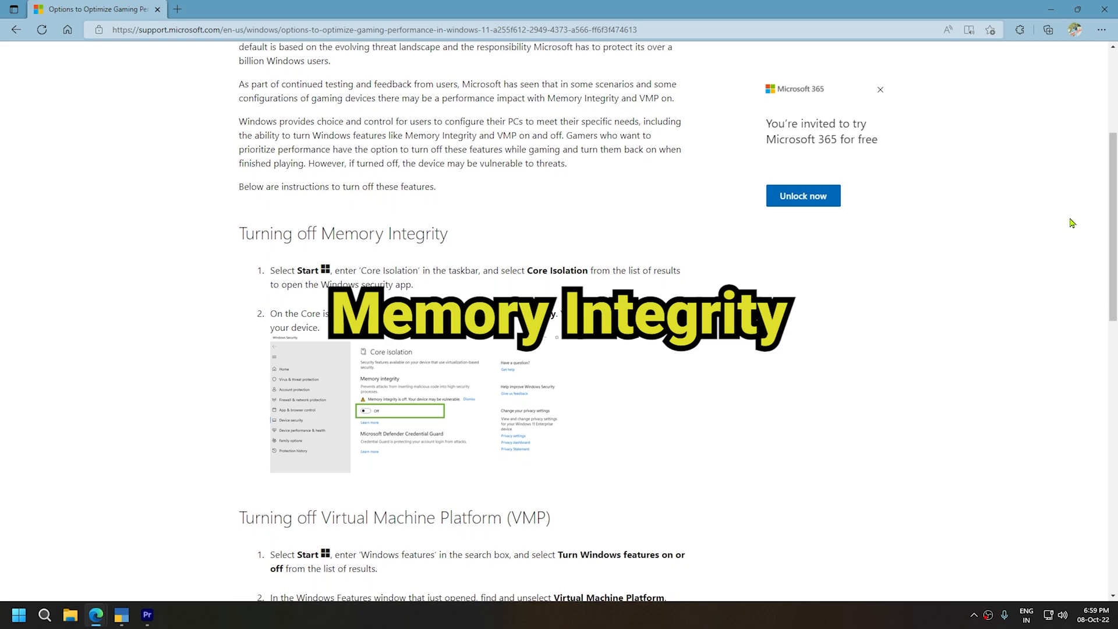
{"action": "scroll", "scroll_direction": "down", "scroll_amount": 3}
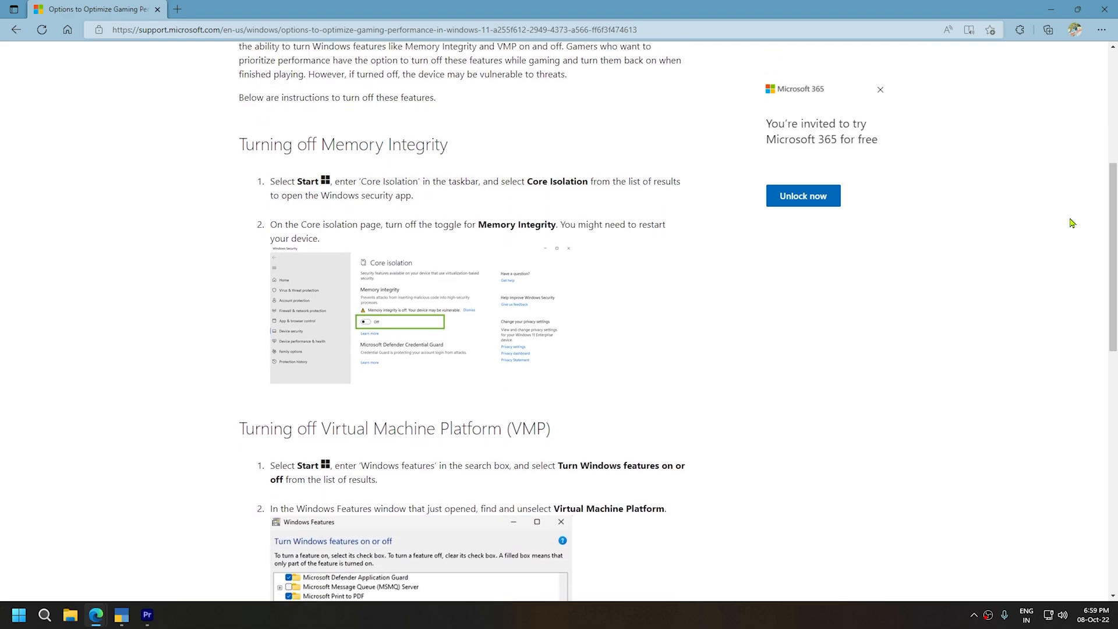
{"action": "scroll", "scroll_direction": "down", "scroll_amount": 3}
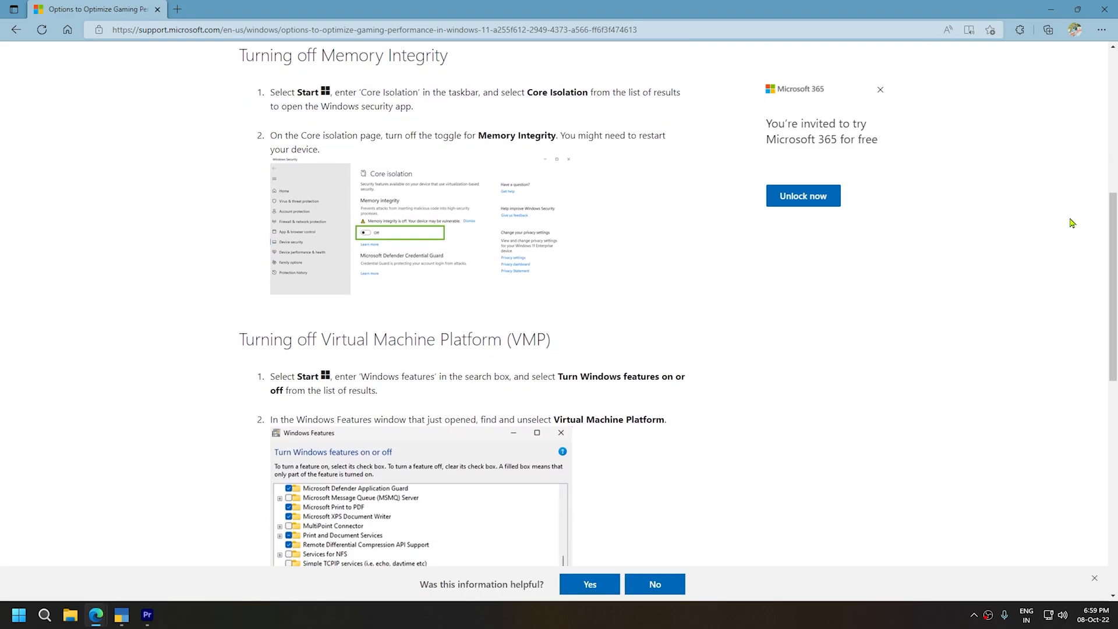
{"action": "scroll", "scroll_direction": "down", "scroll_amount": 3}
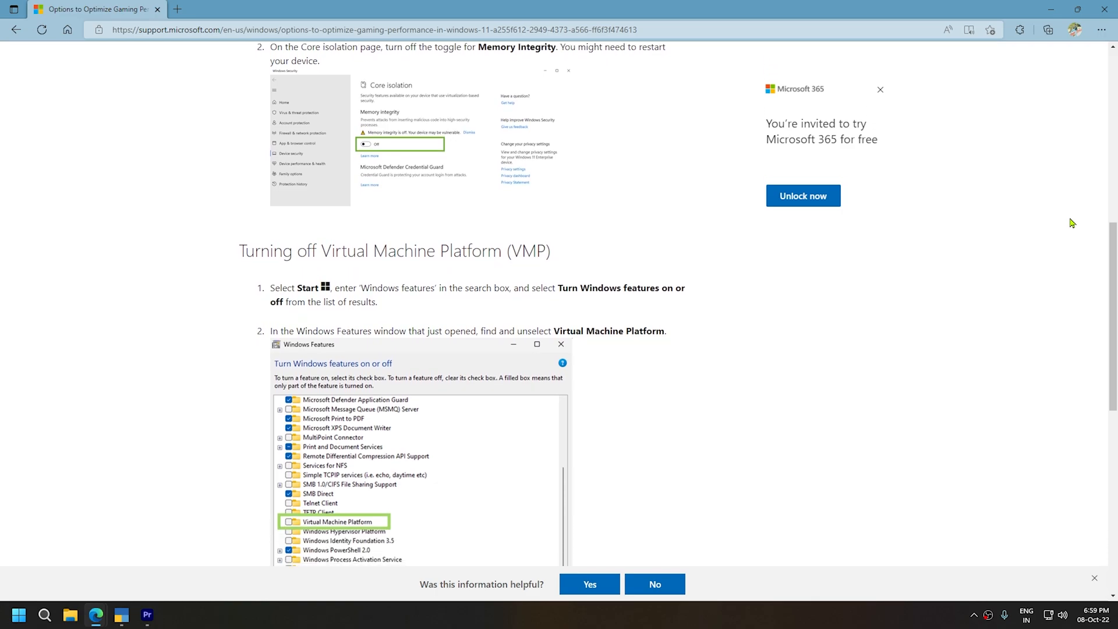
{"action": "scroll", "scroll_direction": "down", "scroll_amount": 3}
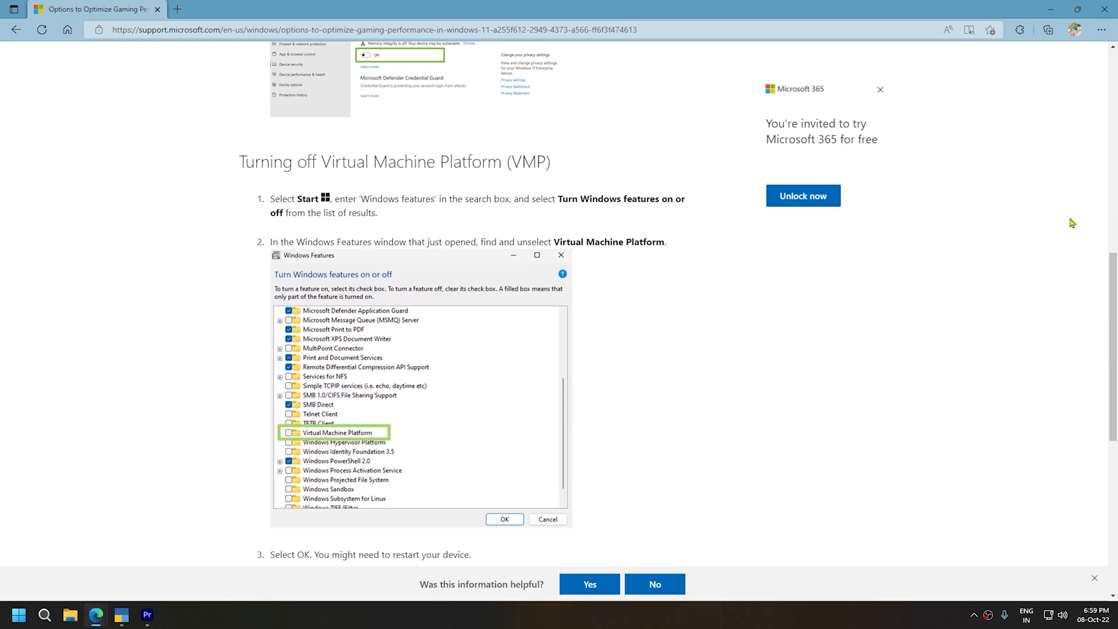
{"action": "scroll", "scroll_direction": "down", "scroll_amount": 3}
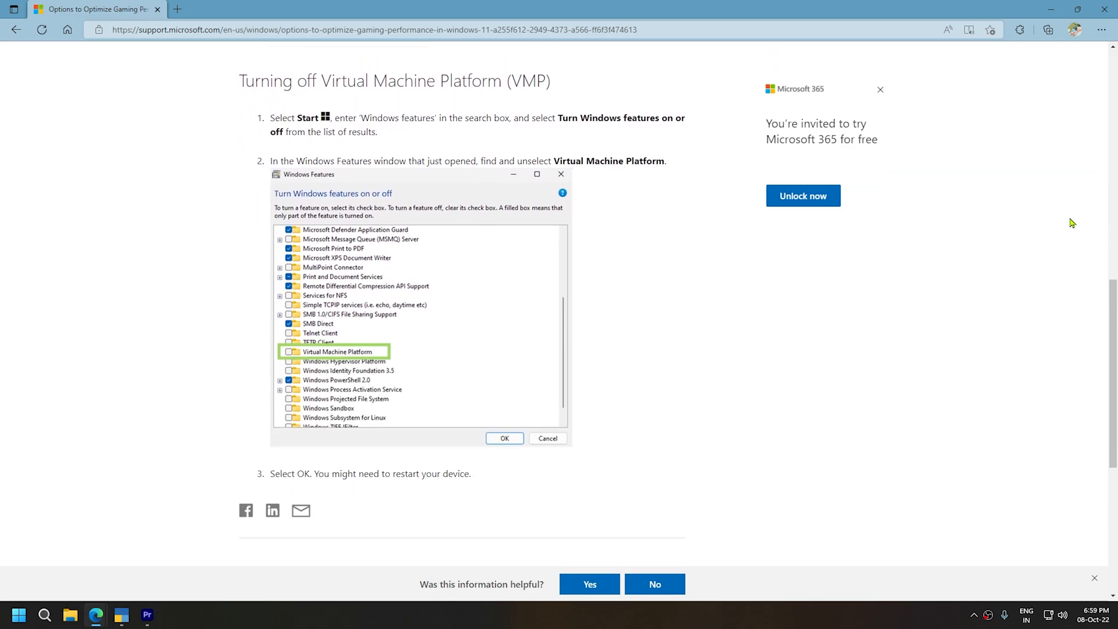